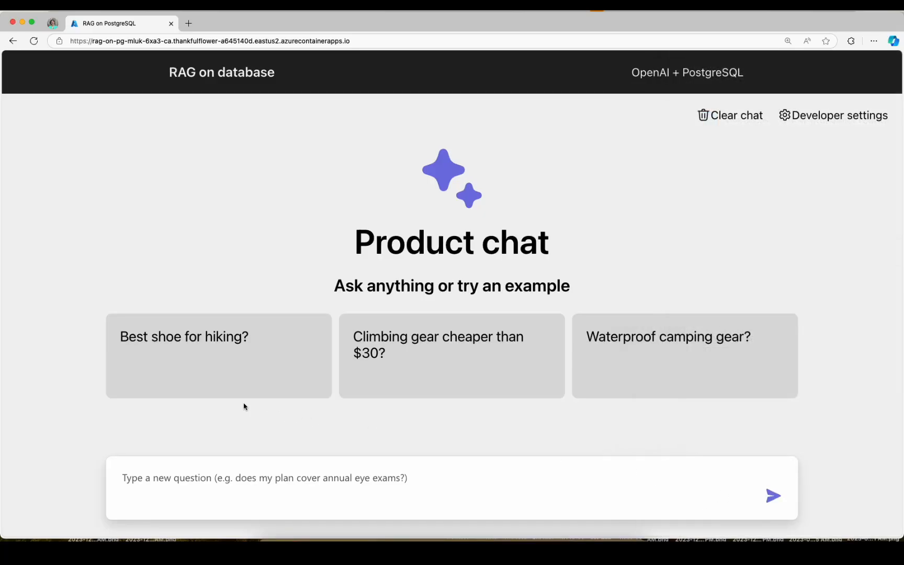
# - Ask 'Best shoe for hiking?', then follow up with 'any other options?' and review the answer
pyautogui.click(218, 337)
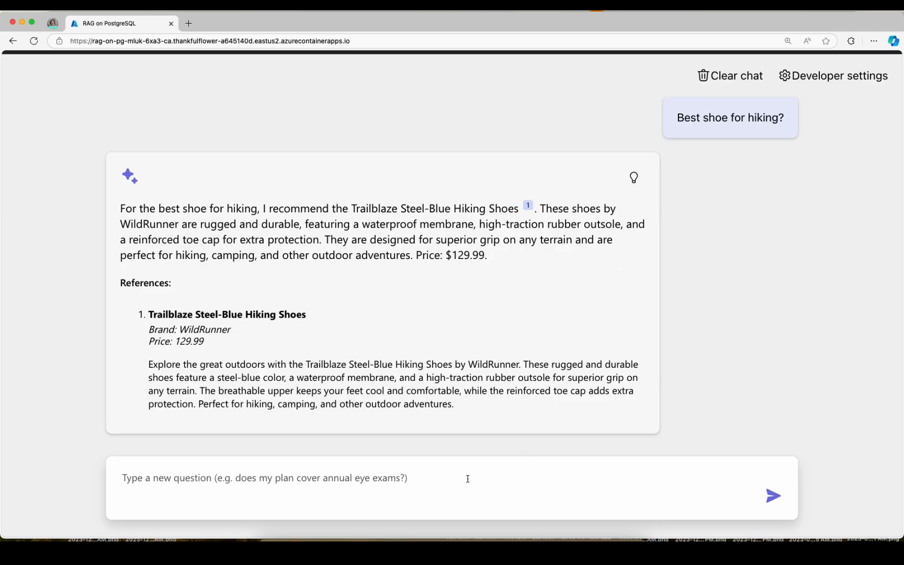
pyautogui.write('any other op')
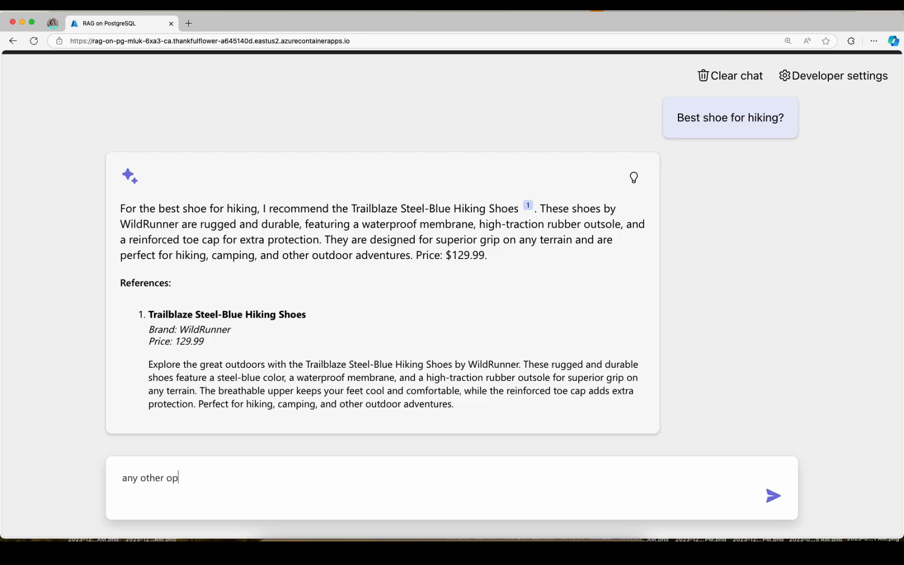
pyautogui.click(773, 495)
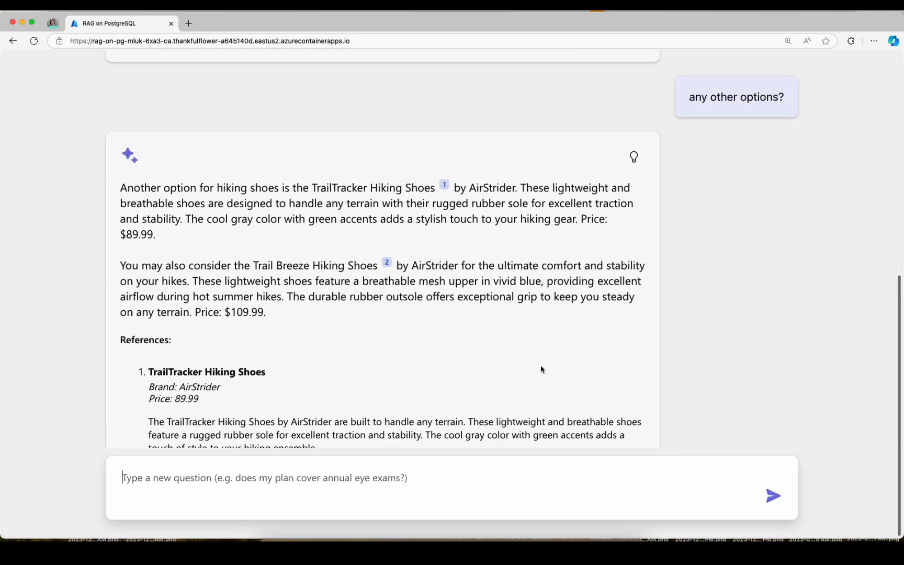
pyautogui.scroll(-3)
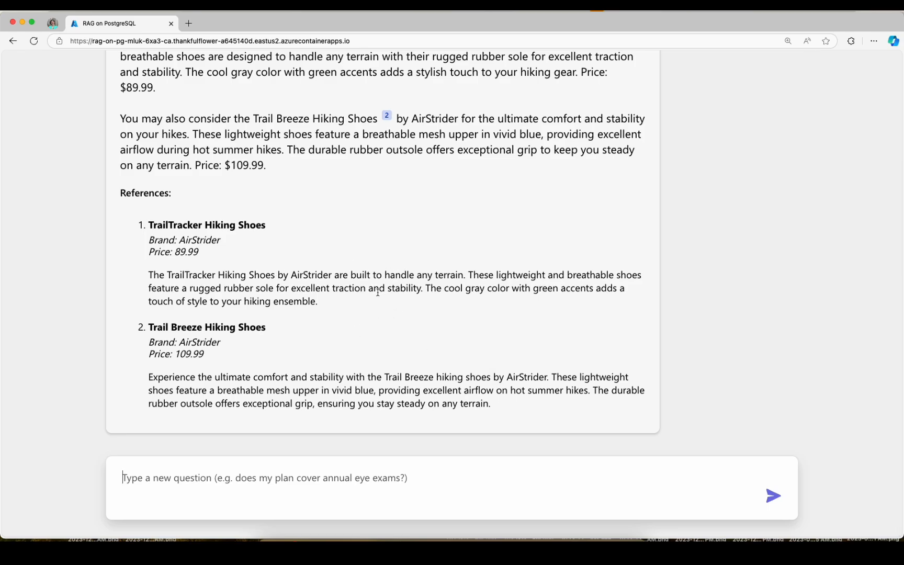
pyautogui.scroll(3)
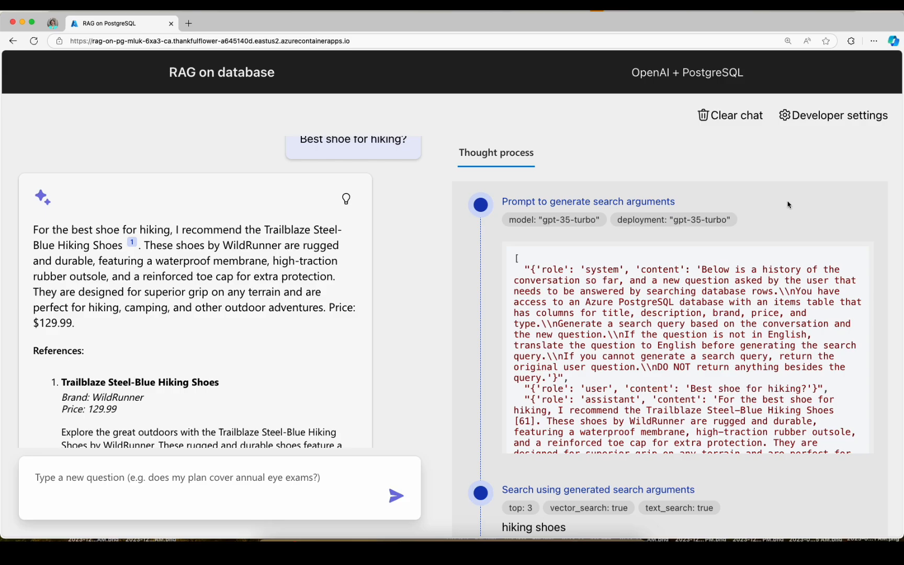
pyautogui.moveTo(728, 201)
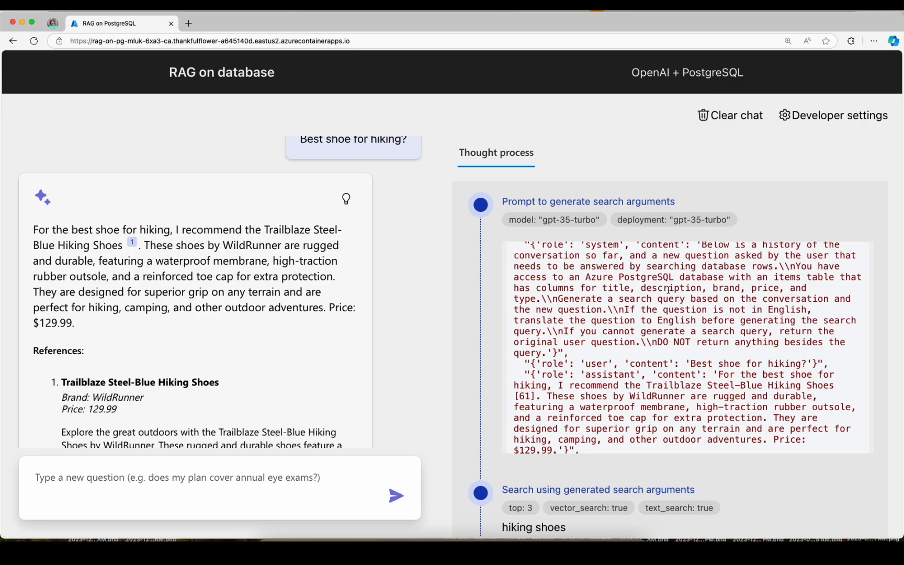
# - Inspect the rewritten 'hiking shoes' query and search results in the Thought process panel, then clear the chat
pyautogui.scroll(-3)
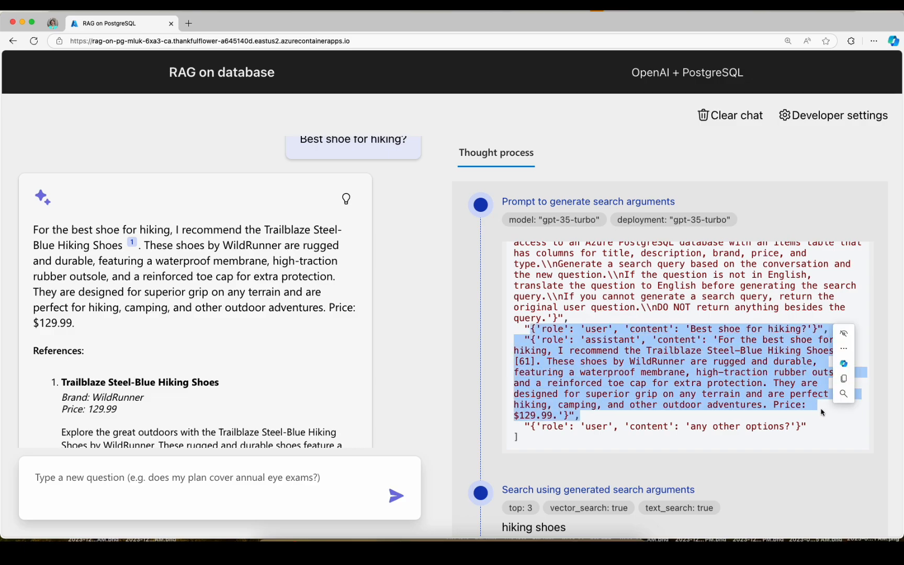
pyautogui.click(775, 426)
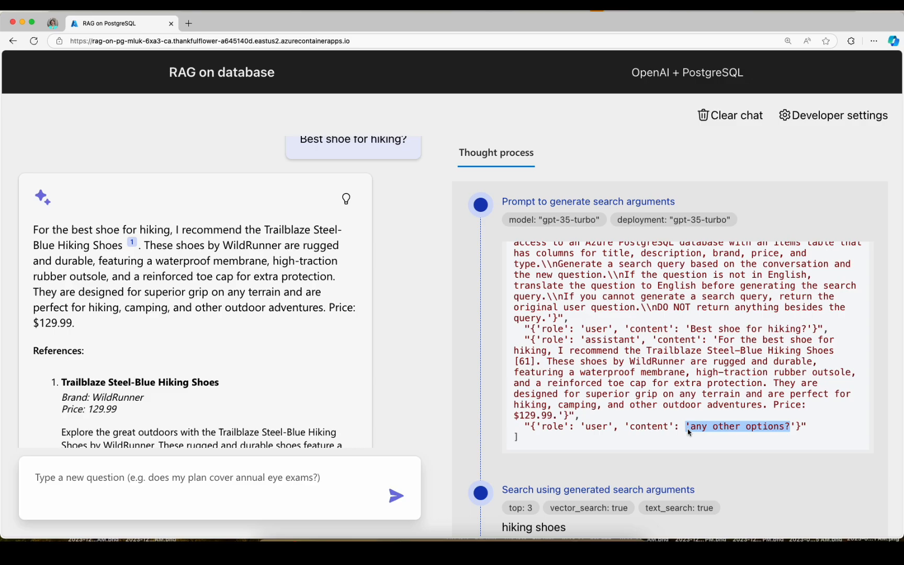
pyautogui.scroll(-3)
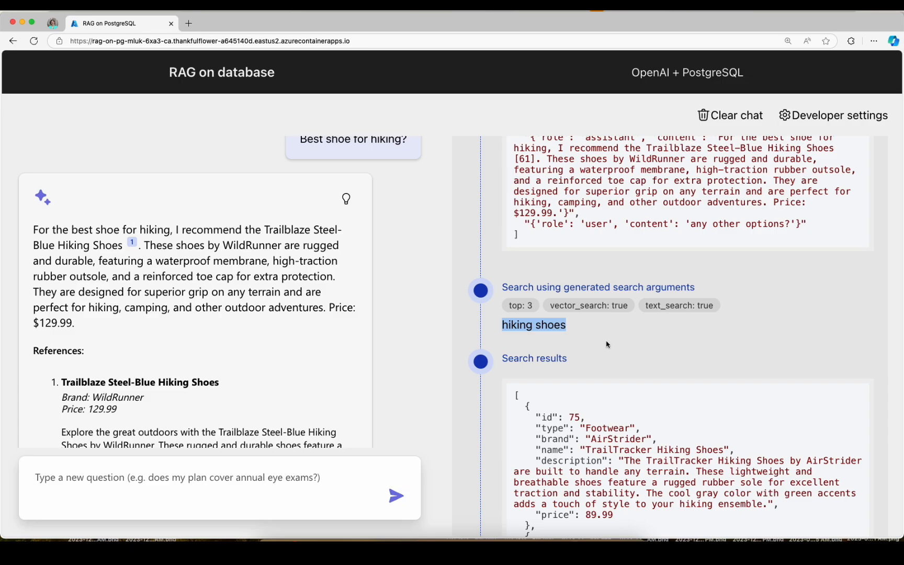
pyautogui.scroll(-3)
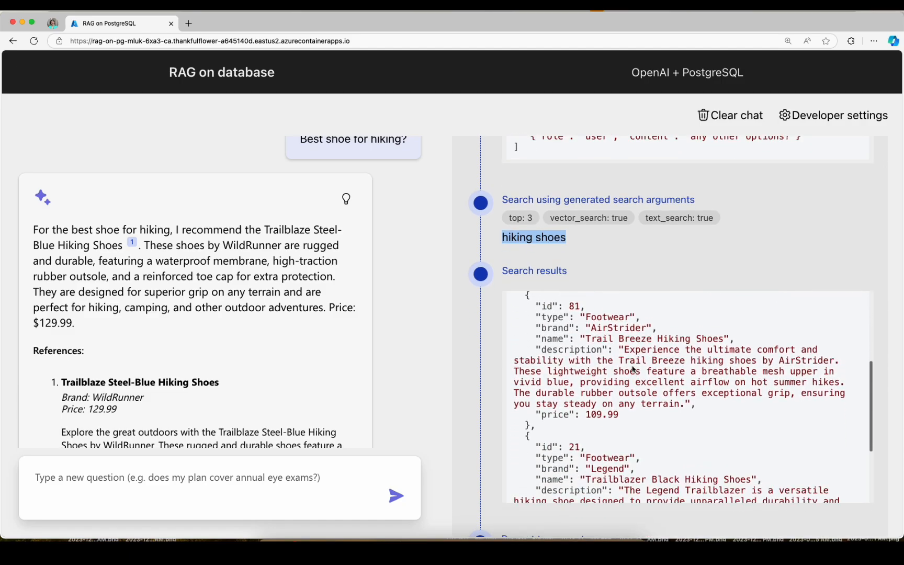
pyautogui.scroll(-3)
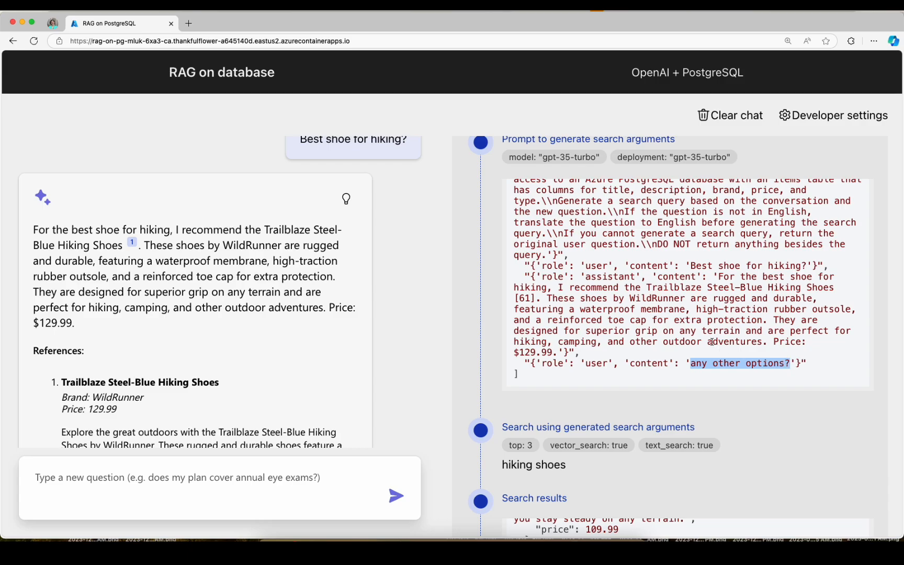
pyautogui.click(729, 115)
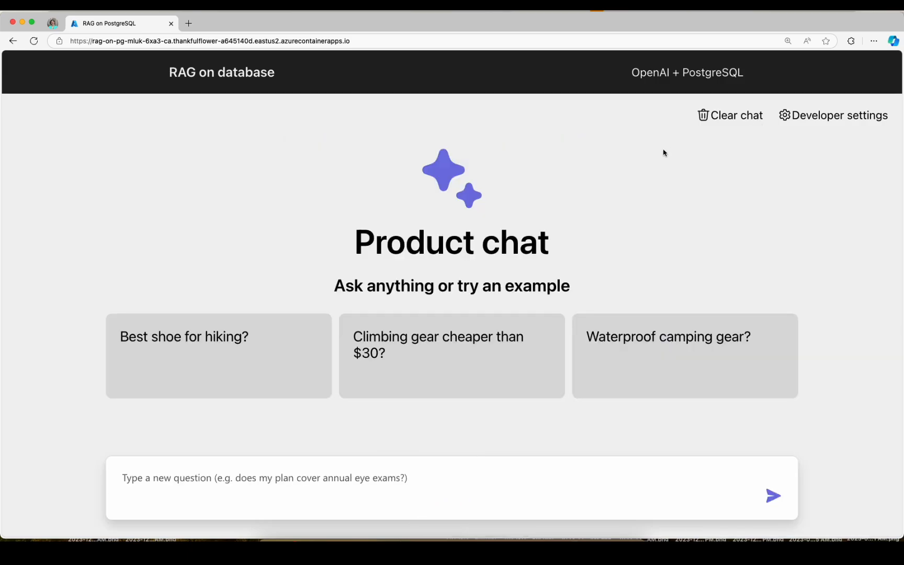
# - Ask the 'Climbing gear cheaper than $30?' example question
pyautogui.click(452, 345)
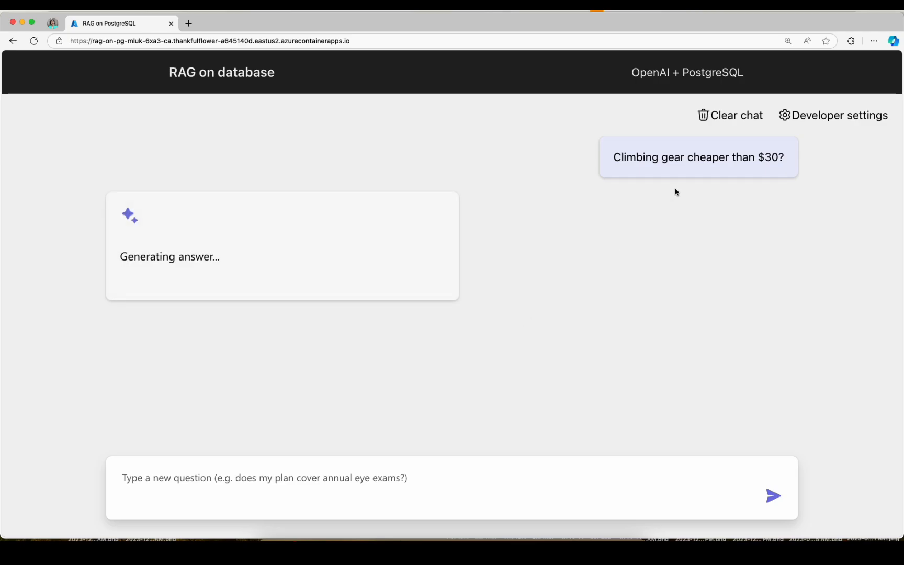
pyautogui.moveTo(768, 169)
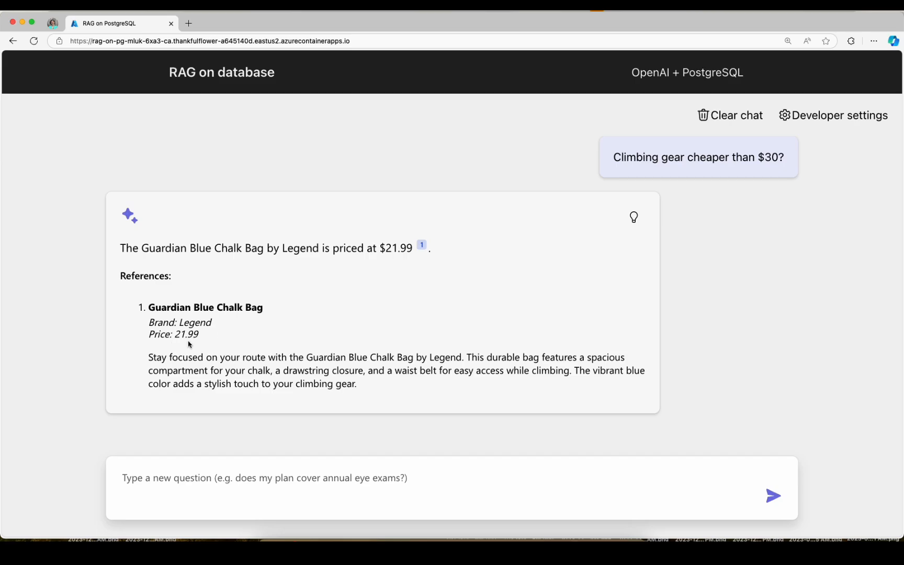
pyautogui.moveTo(634, 217)
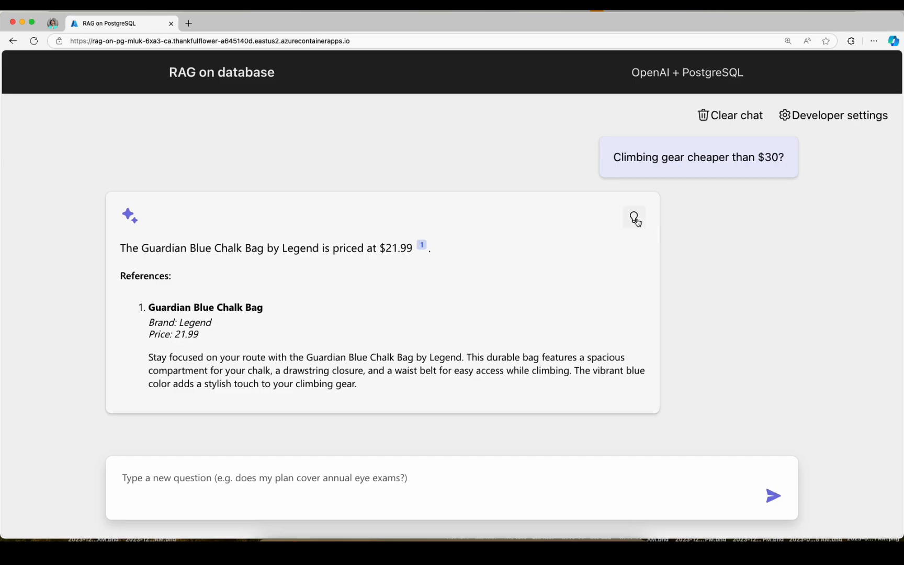
# - Open the chalk bag answer's thought process and highlight the price-under-30 filter and search results
pyautogui.click(633, 218)
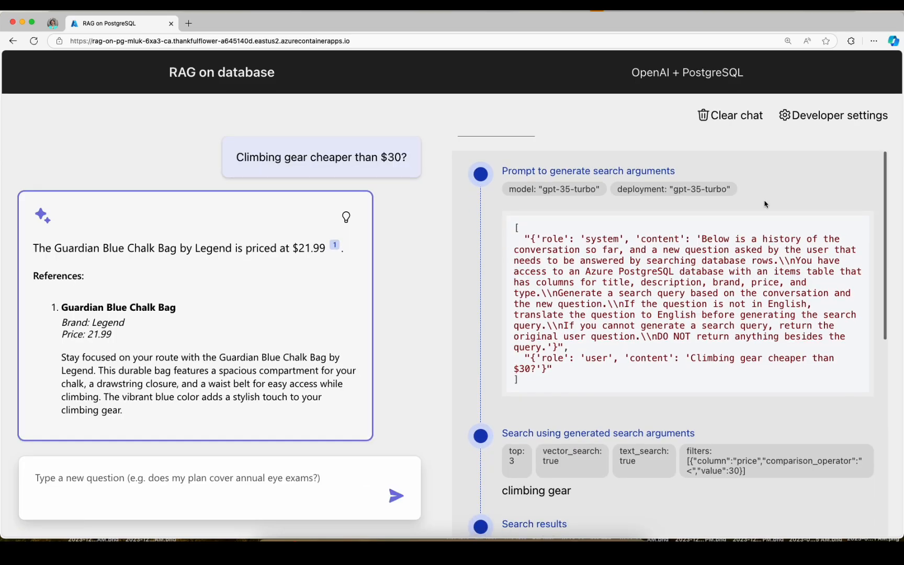
pyautogui.scroll(-3)
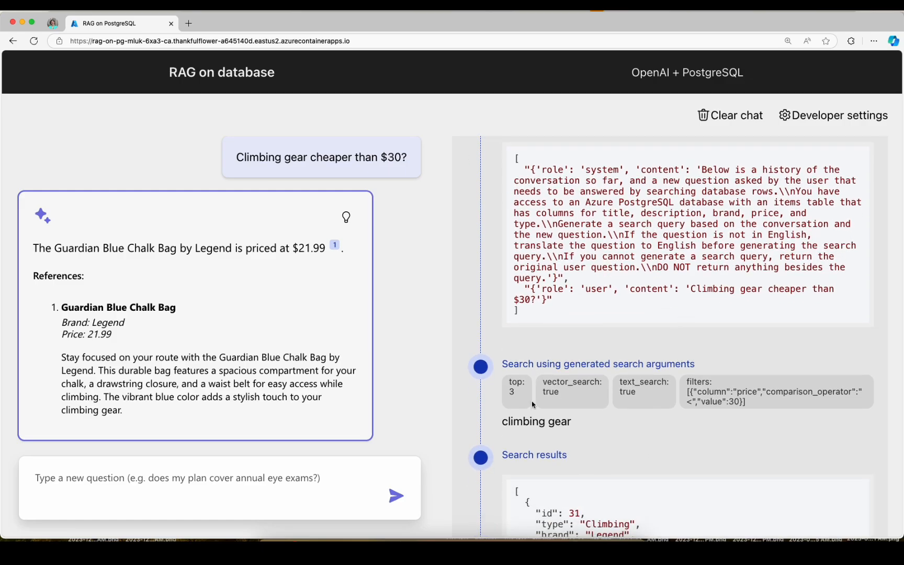
pyautogui.doubleClick(535, 420)
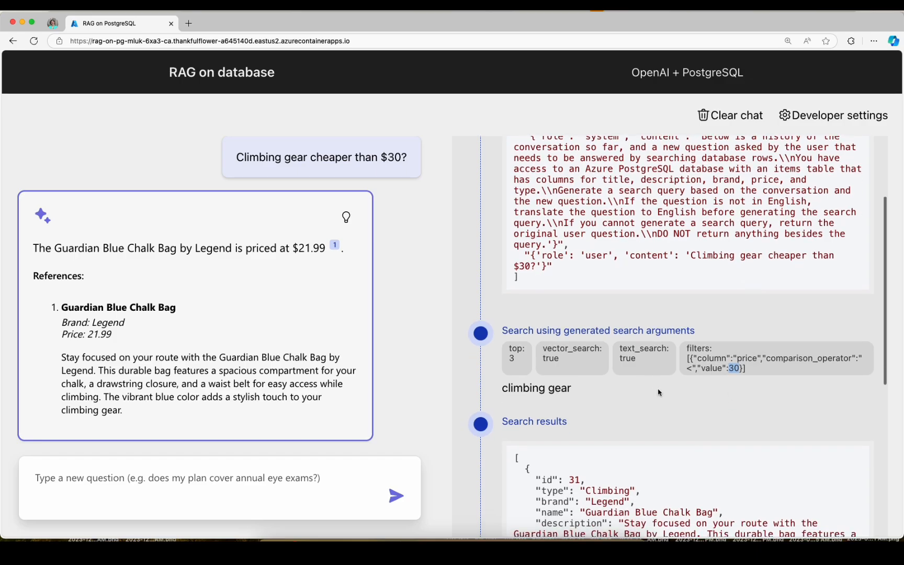
pyautogui.scroll(-3)
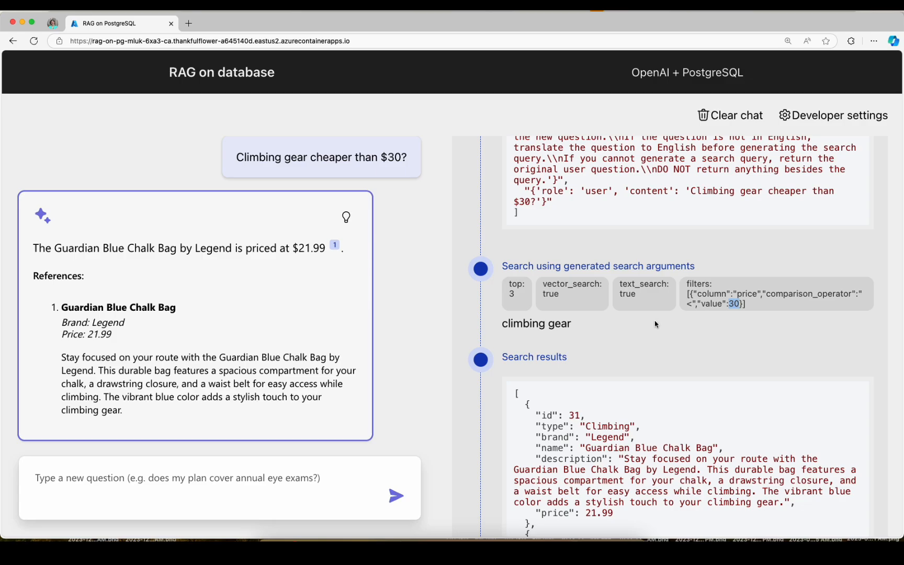
pyautogui.scroll(-3)
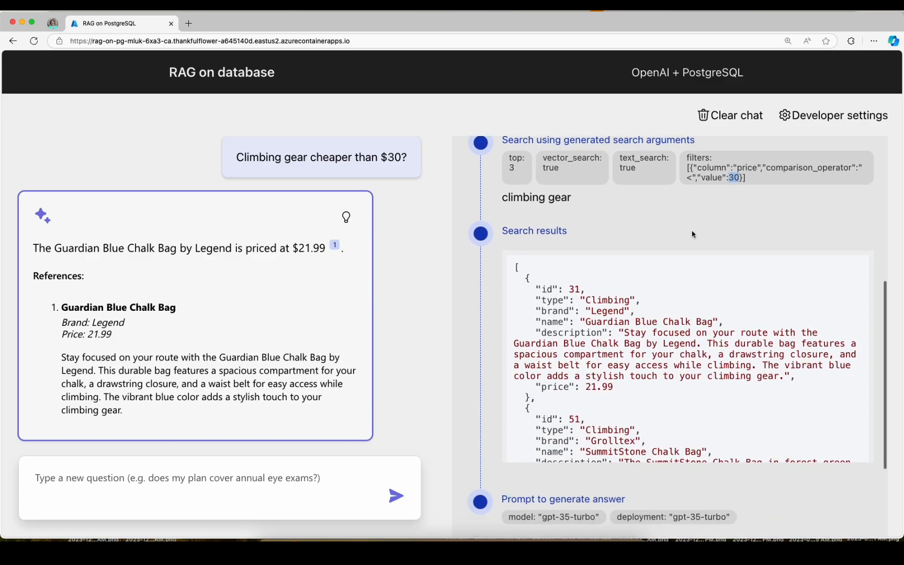
pyautogui.scroll(-3)
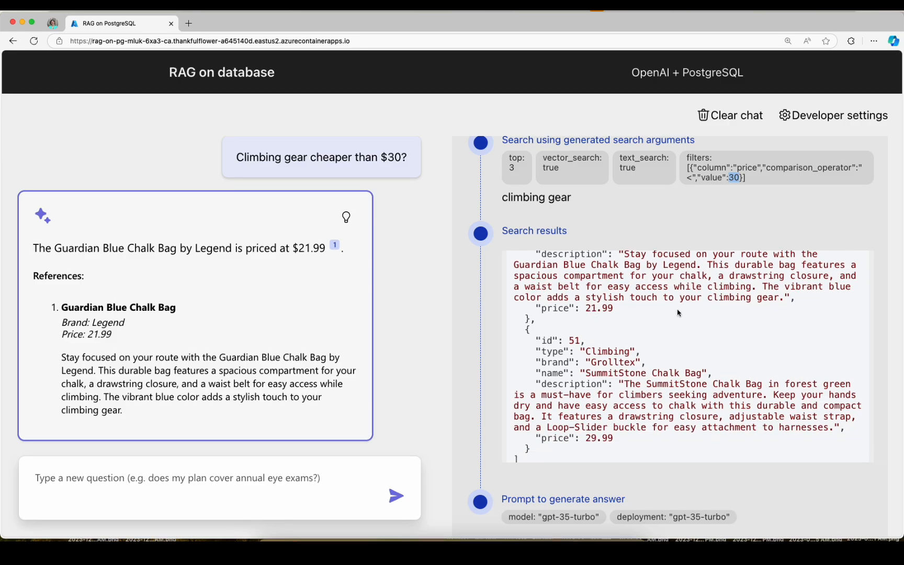
pyautogui.moveTo(705, 234)
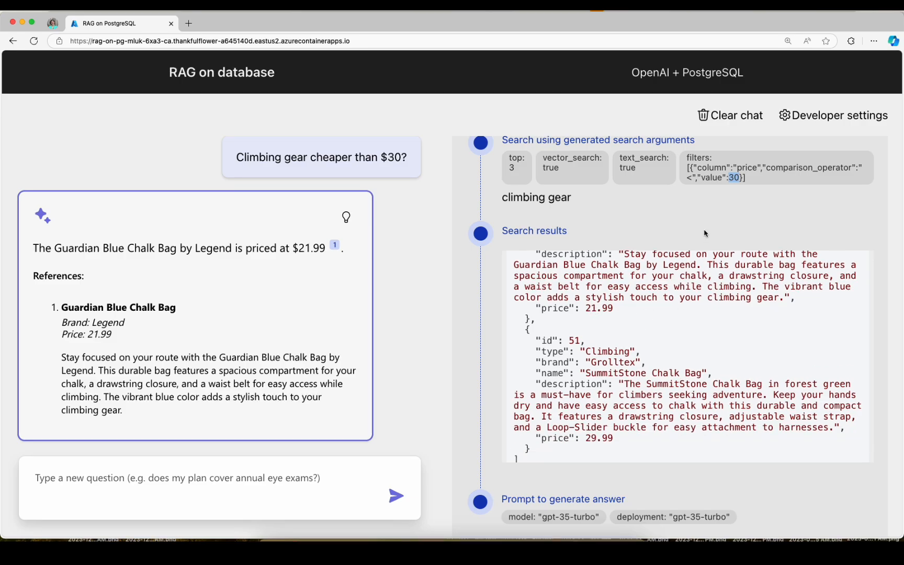